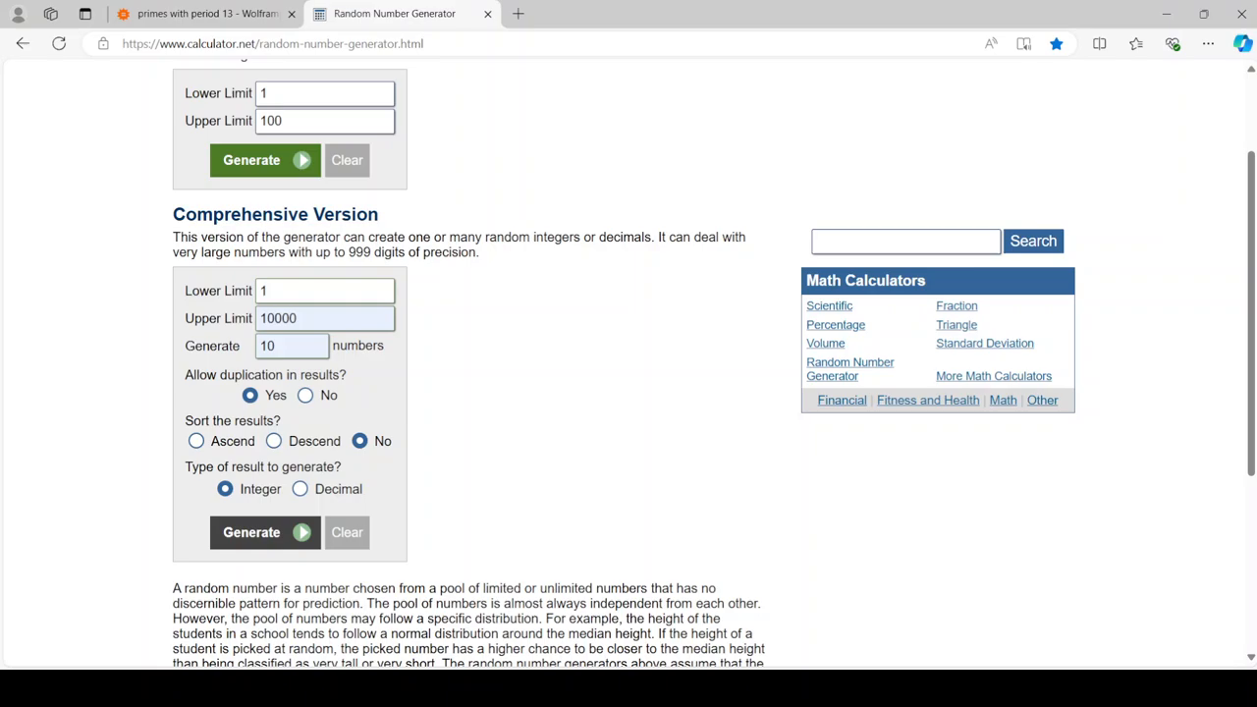
Step: Generate ten random integers between 1 and 10000 and select the result list
left_click(251, 532)
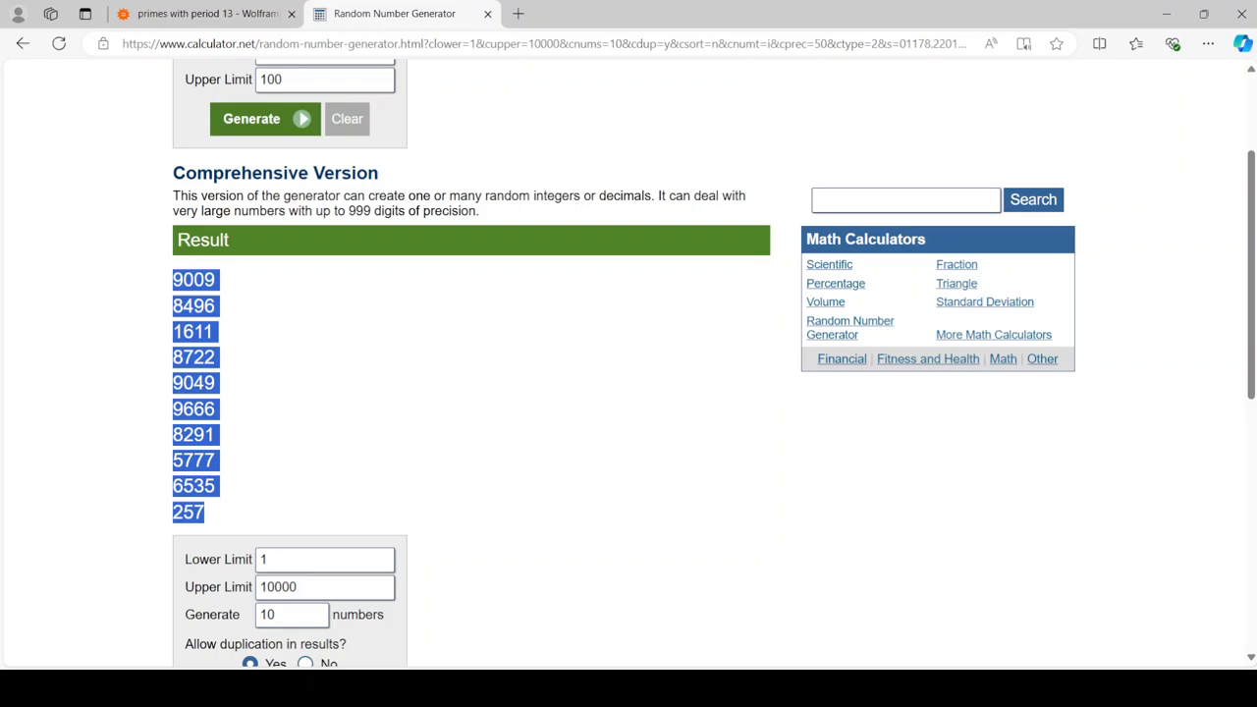
Step: Query the ten copied numbers in Wolfram|Alpha, which reads them as a list
left_click(204, 12)
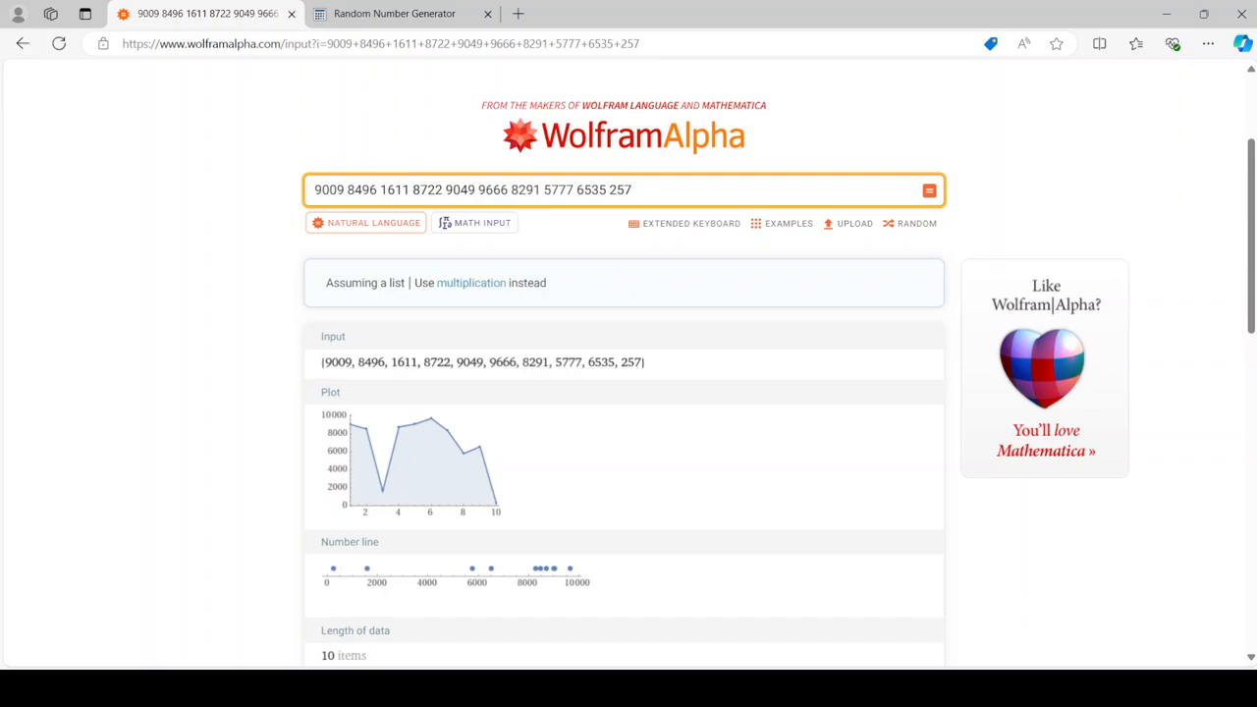
Step: Switch the interpretation to multiplication and query the resulting 37-digit product by itself
left_click(471, 283)
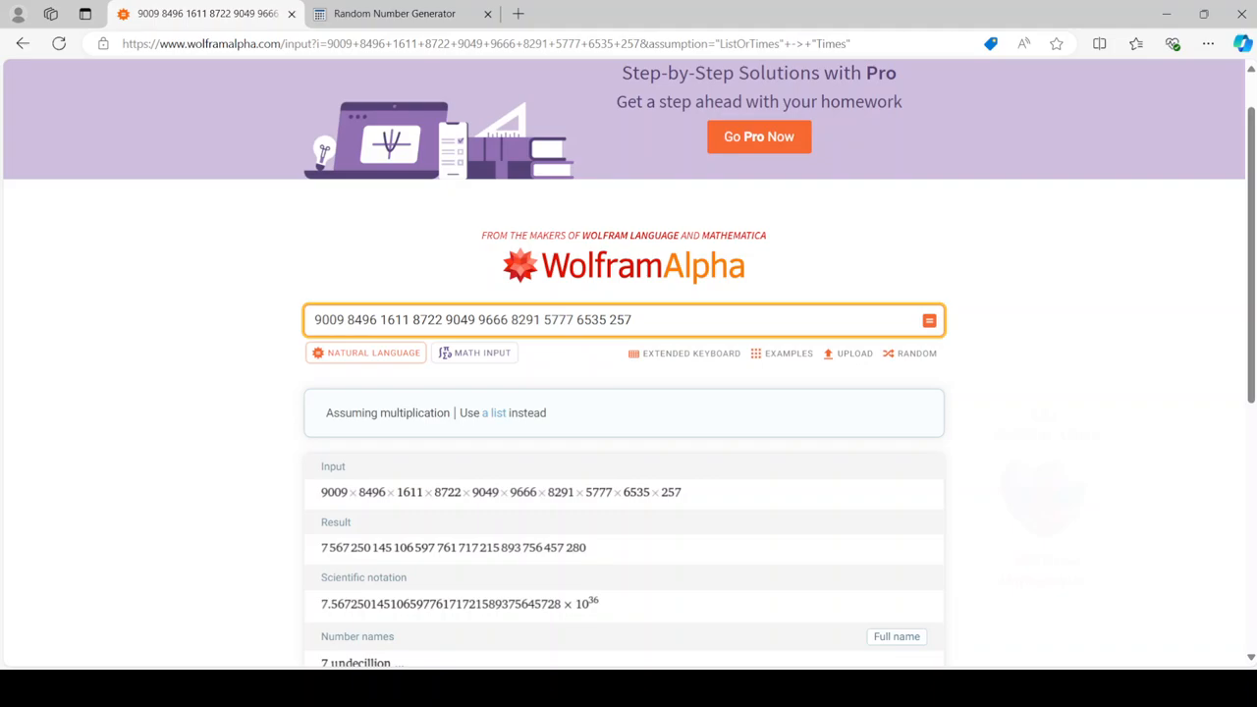
scroll("down", 3)
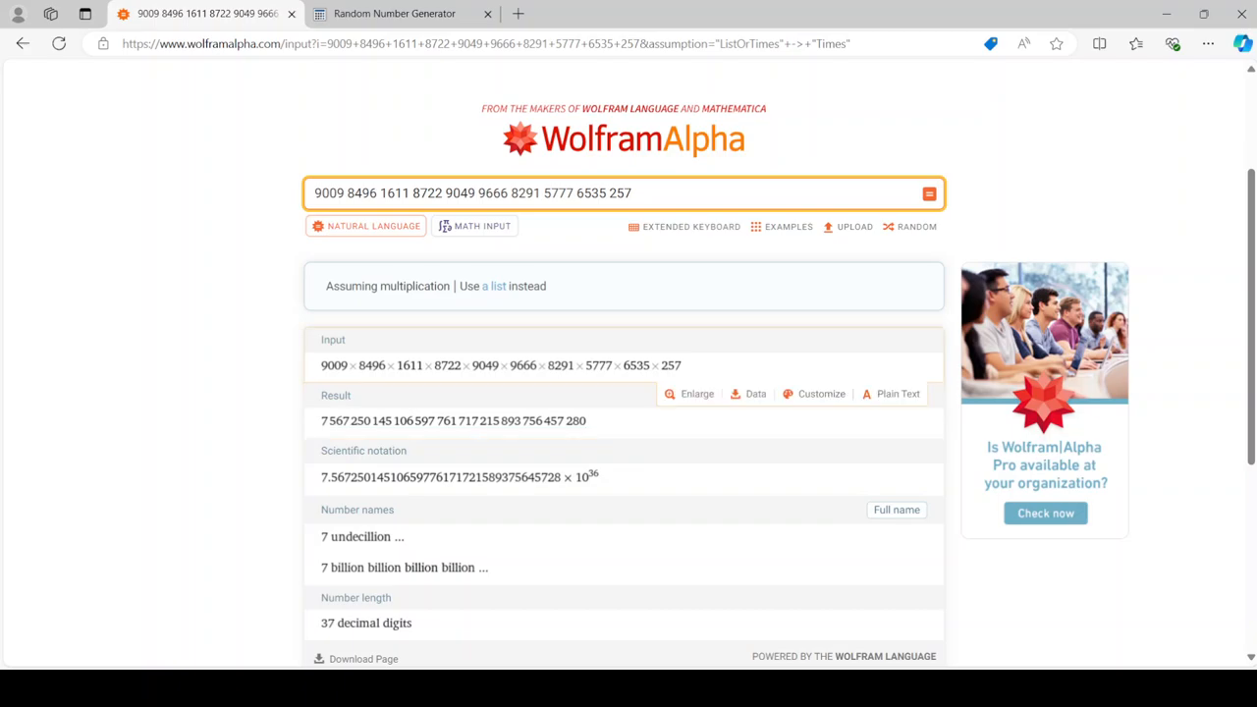
scroll("down", 3)
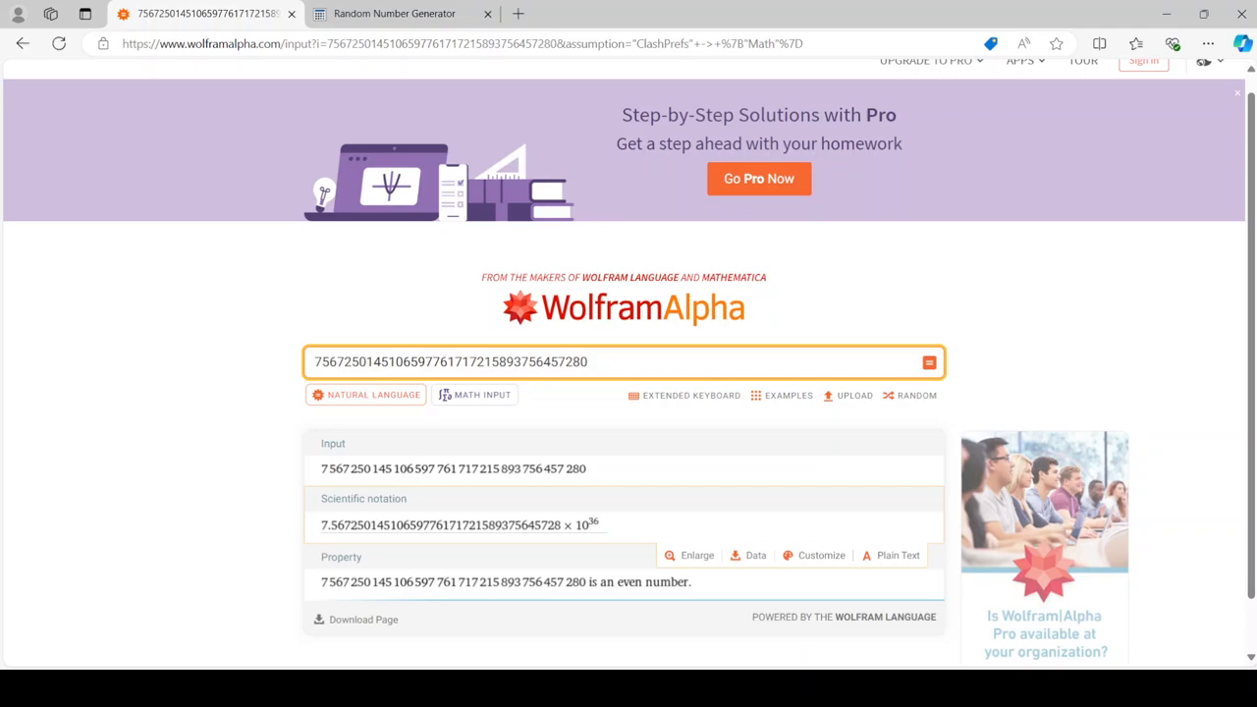
Step: Review the product's prime factorization, then return to the Random Number Generator results
scroll("down", 3)
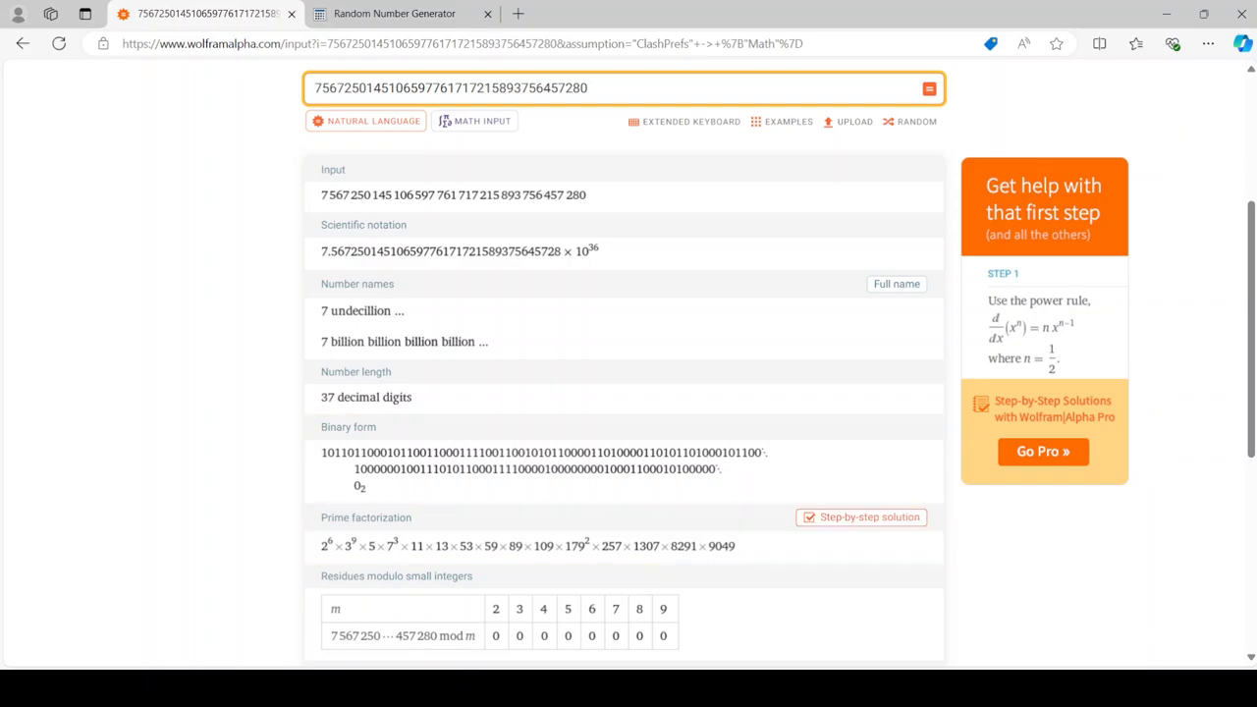
left_click(393, 12)
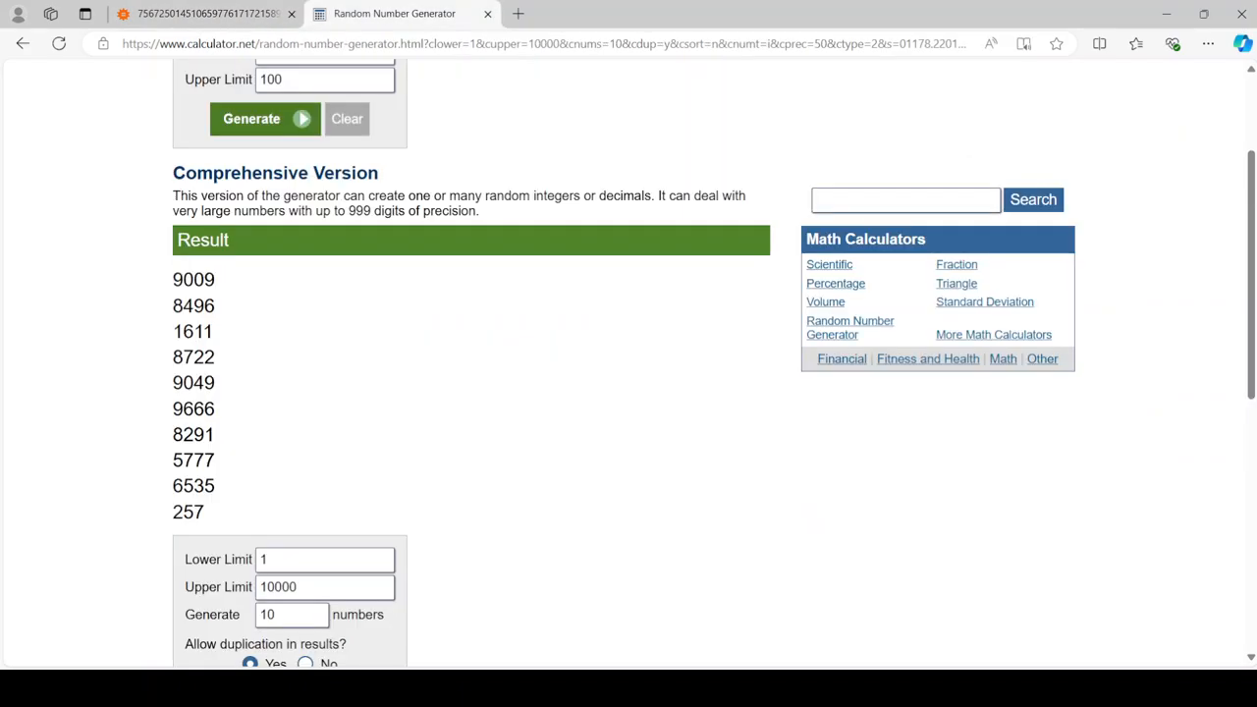